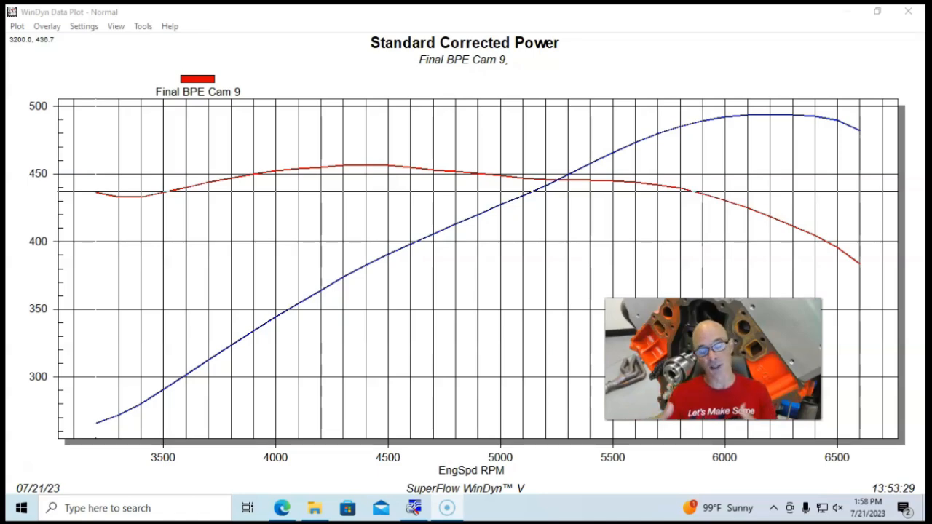
mouse_move(122, 146)
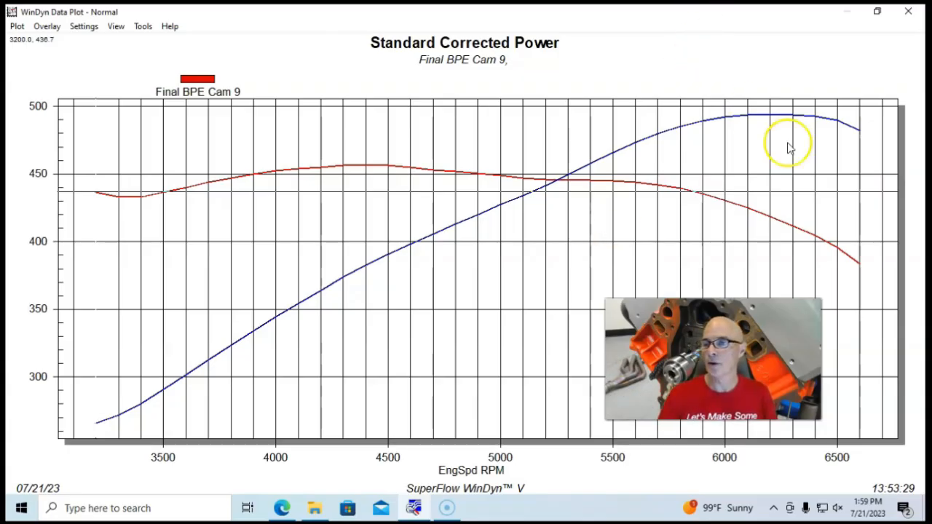
mouse_move(787, 138)
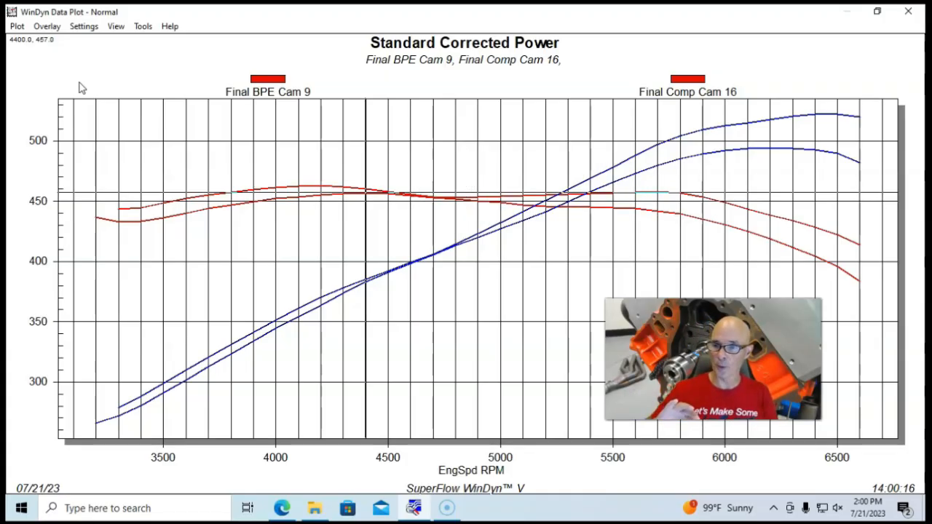
mouse_move(652, 54)
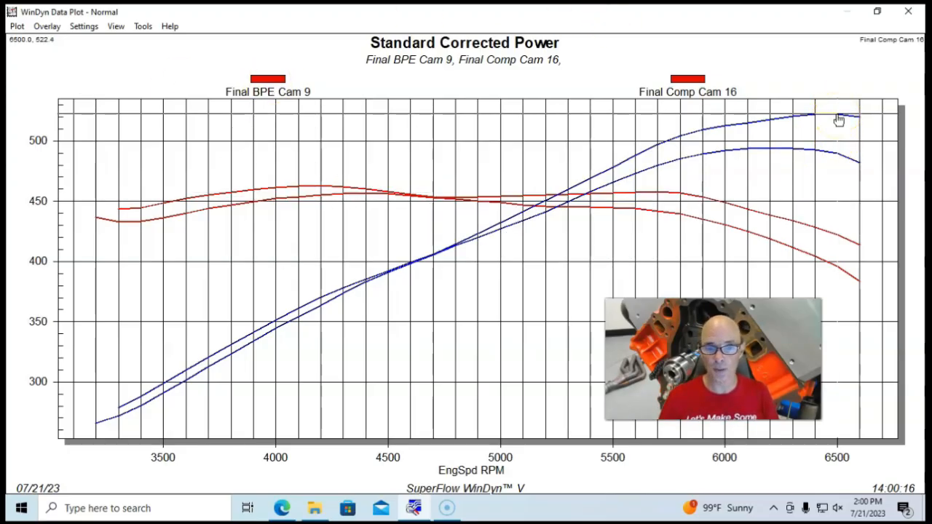
mouse_move(335, 203)
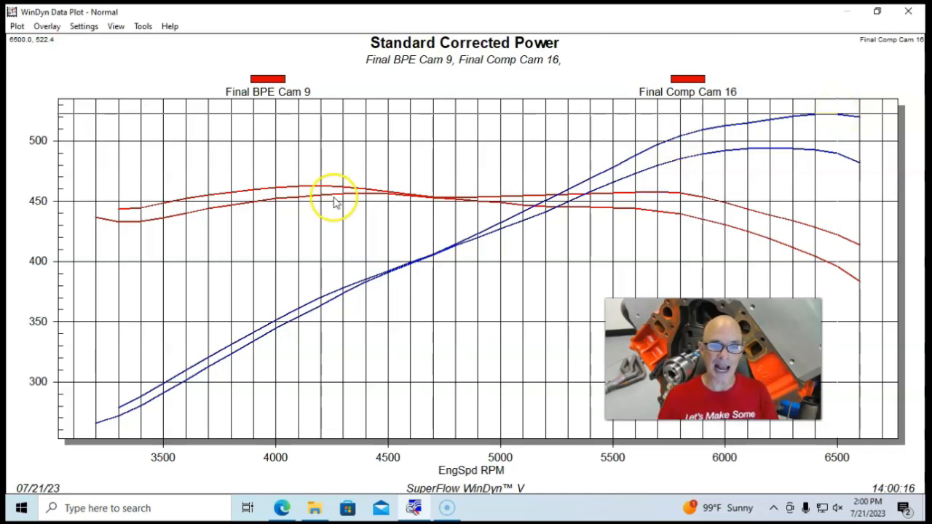
mouse_move(652, 195)
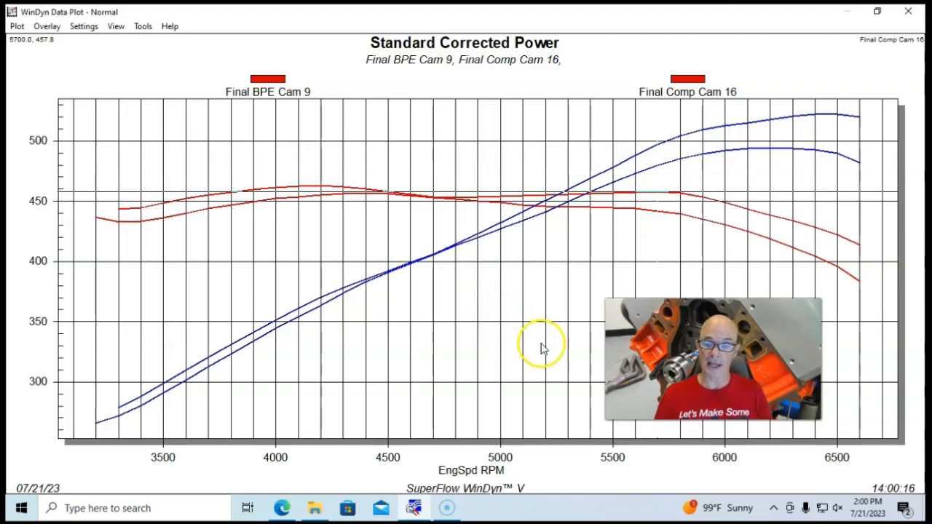
mouse_move(545, 349)
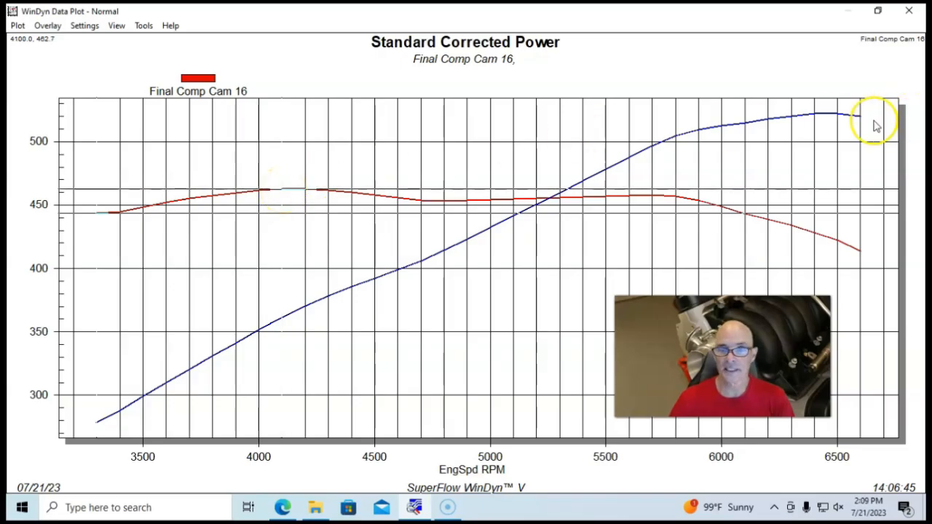
mouse_move(837, 119)
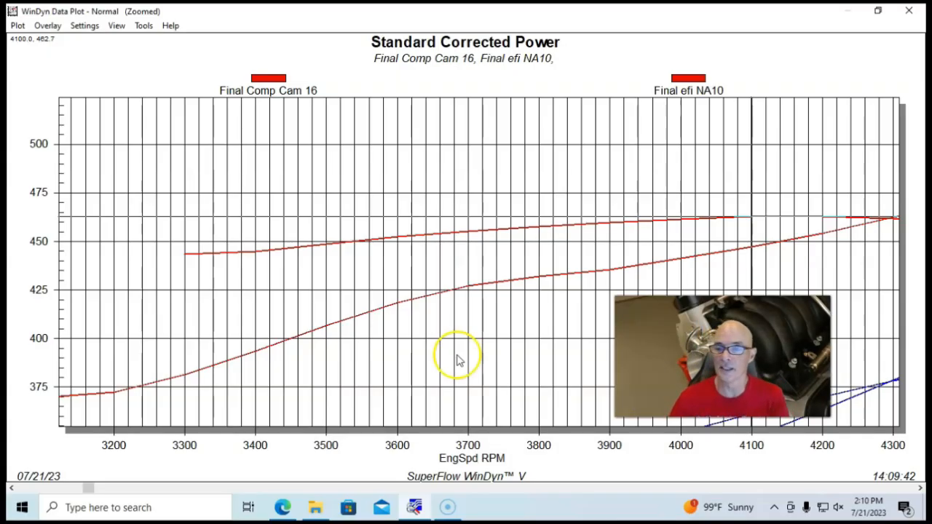
Step: Right-click the zoomed Standard Corrected Power graph to show Viewing Style, Data Shadows and Undo Zoom
right_click(458, 357)
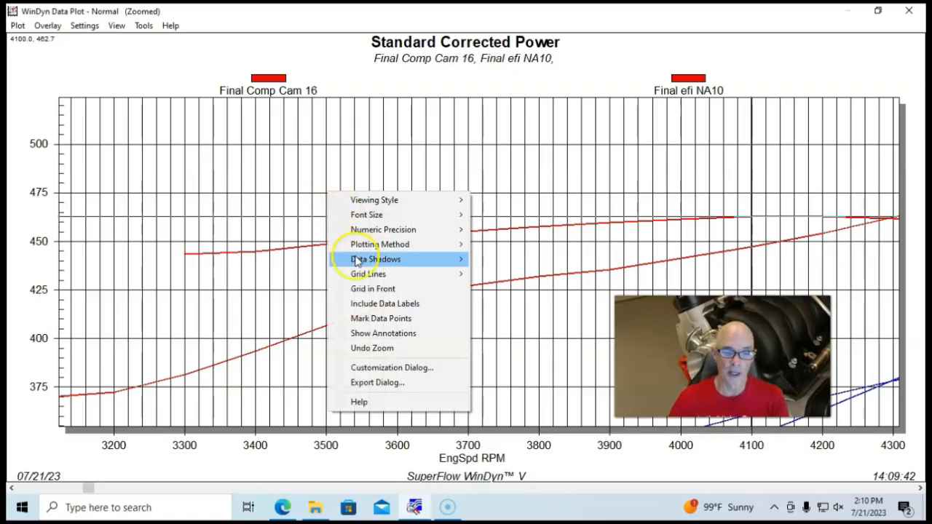
Step: Undo the zoom so both runs plot across the full 3,000–6,600 RPM range
click(373, 348)
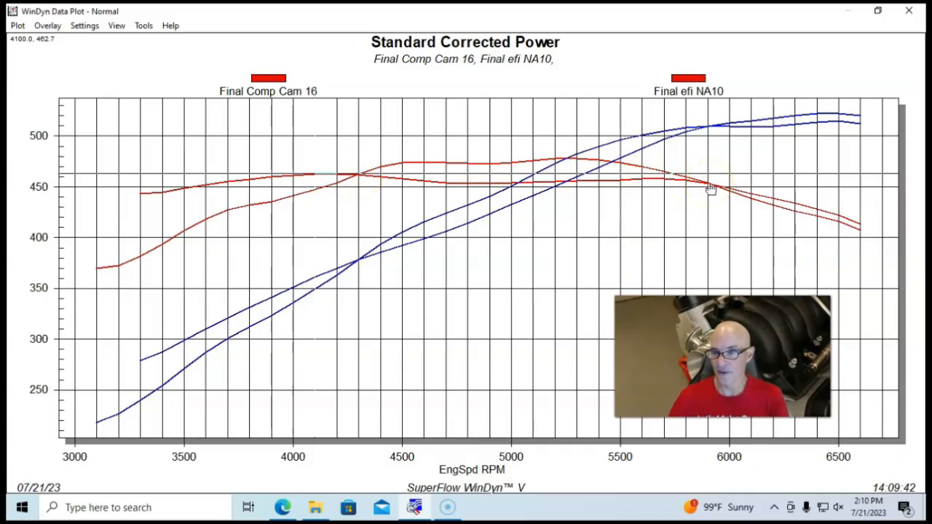
mouse_move(701, 183)
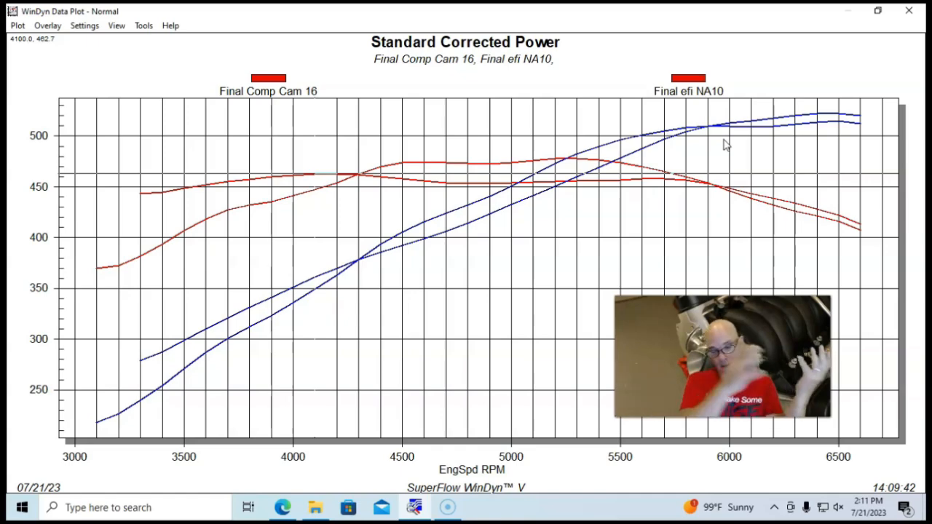
mouse_move(721, 147)
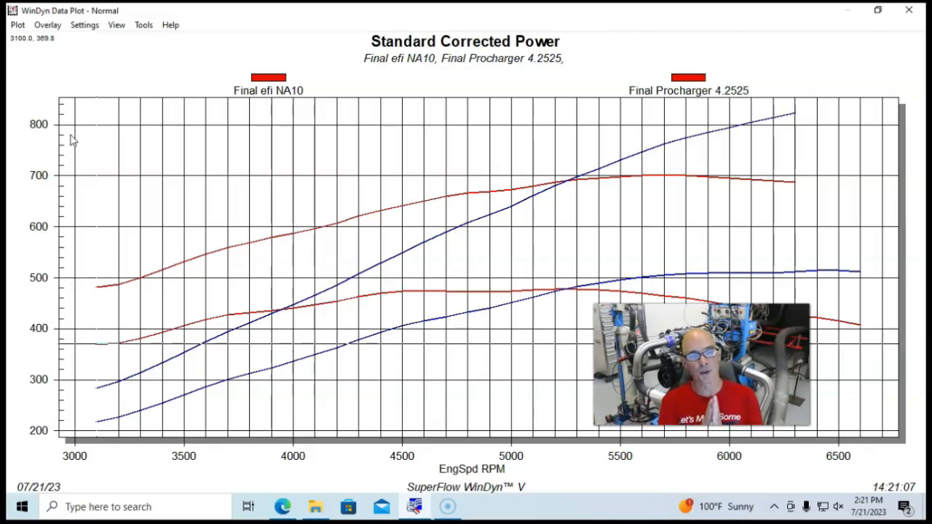
Step: Open the Plot menu with its test-loading and export options
click(18, 24)
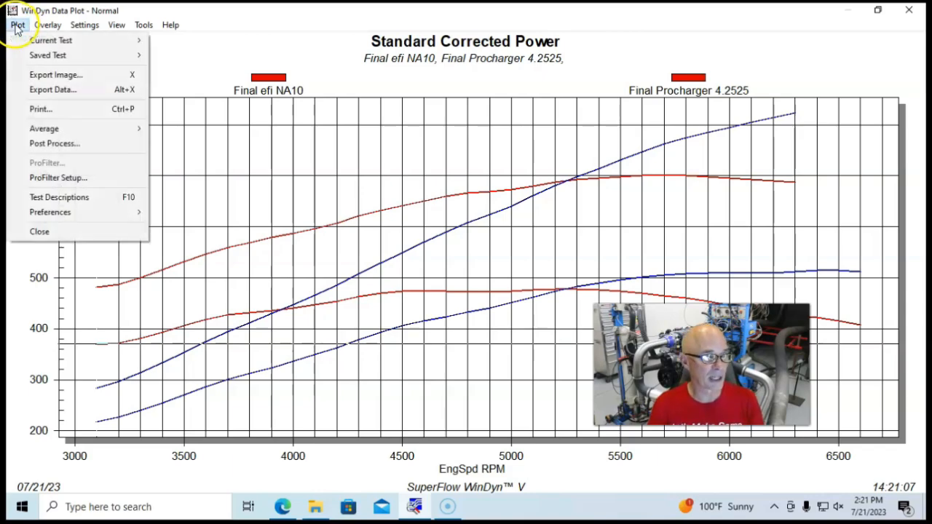